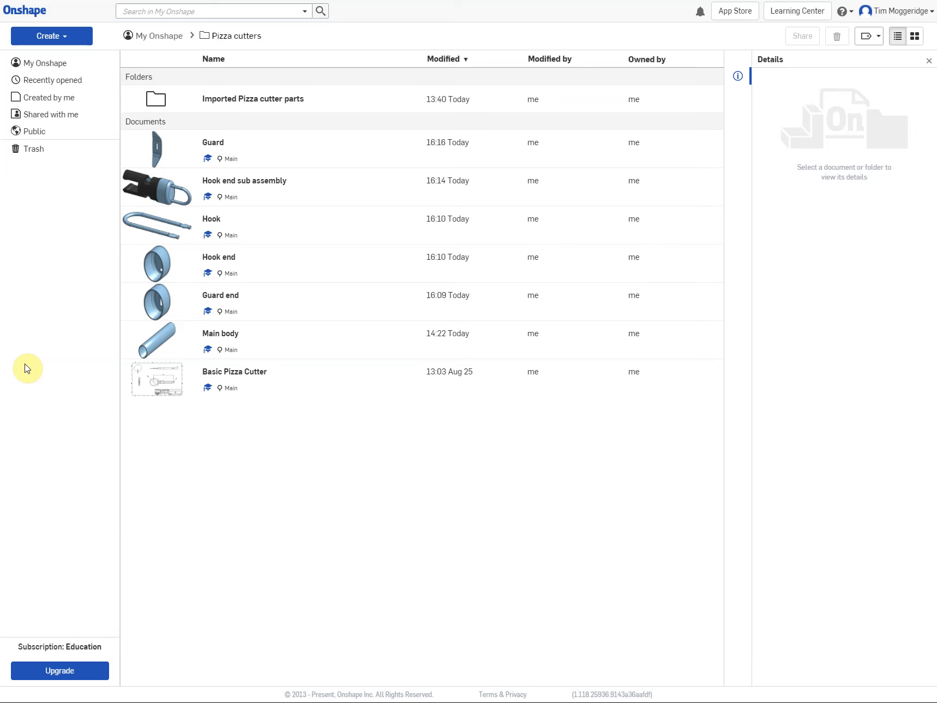
Show the Create menu choices in the Pizza cutters folder.
click(51, 36)
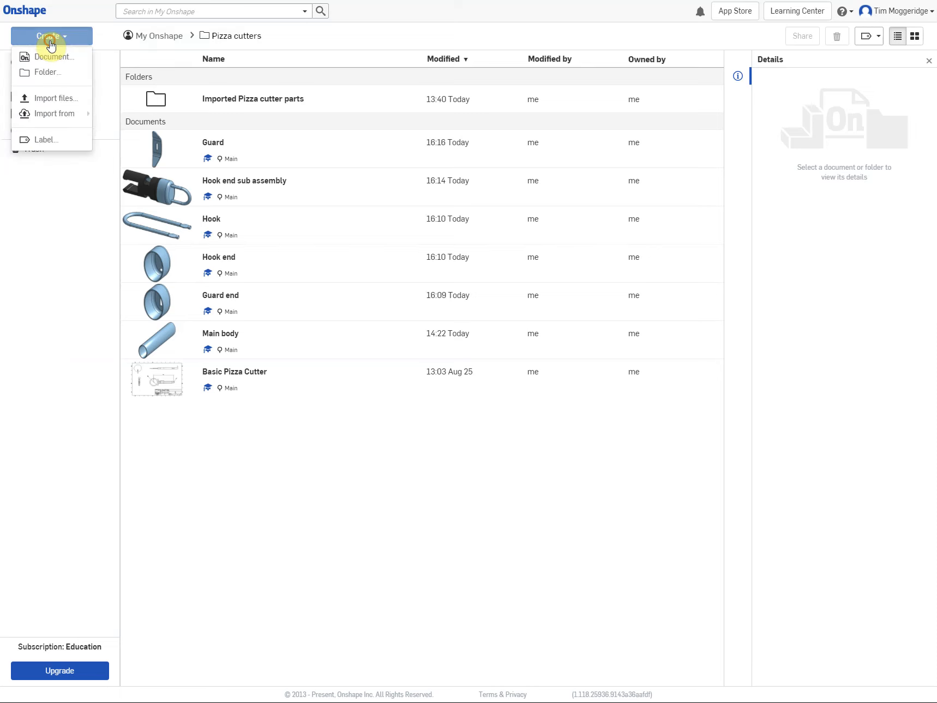
mouse_move(55, 57)
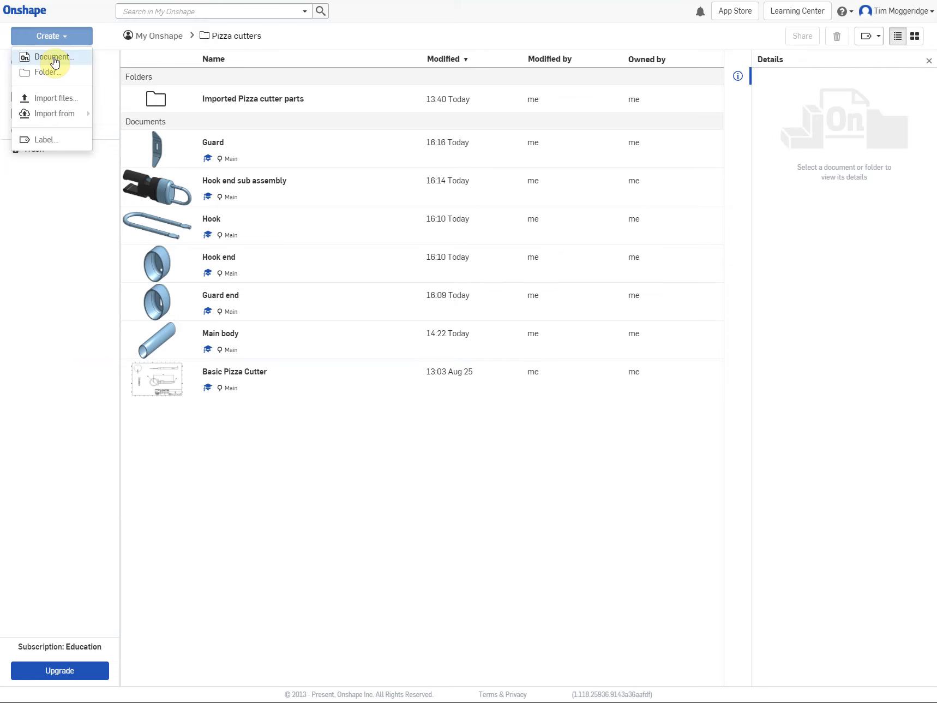
Create a new document named 'Guard end sub assembly'.
click(54, 57)
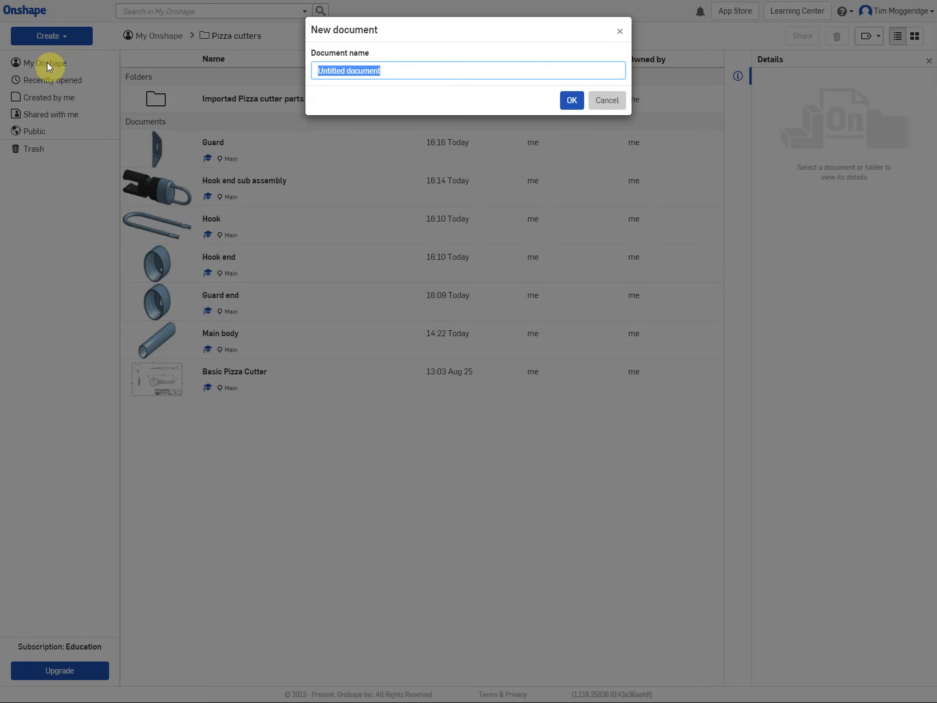
text(G)
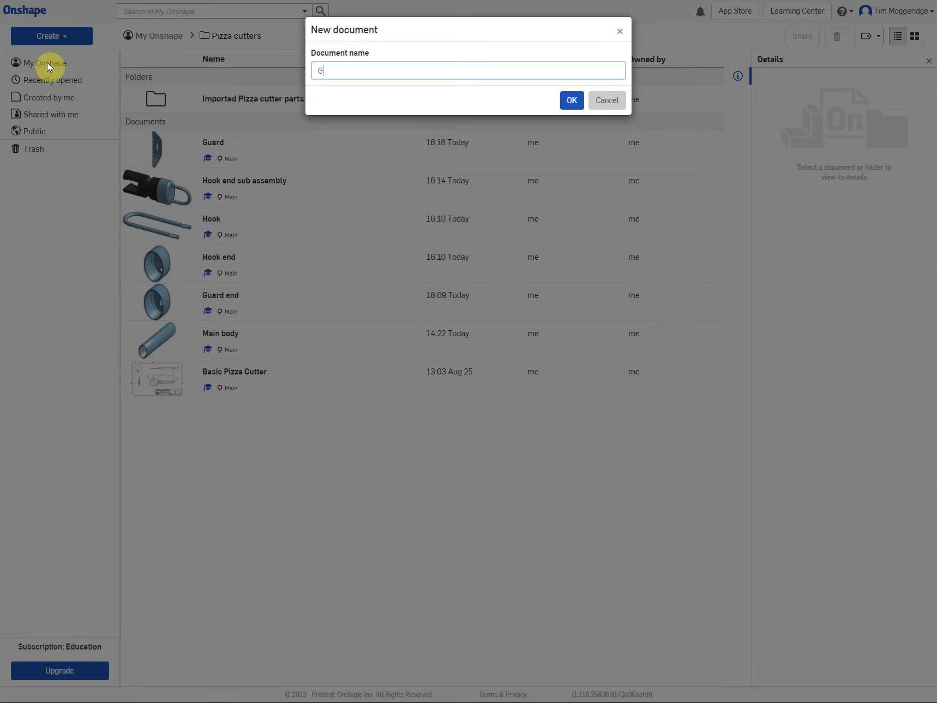
text(uard end s)
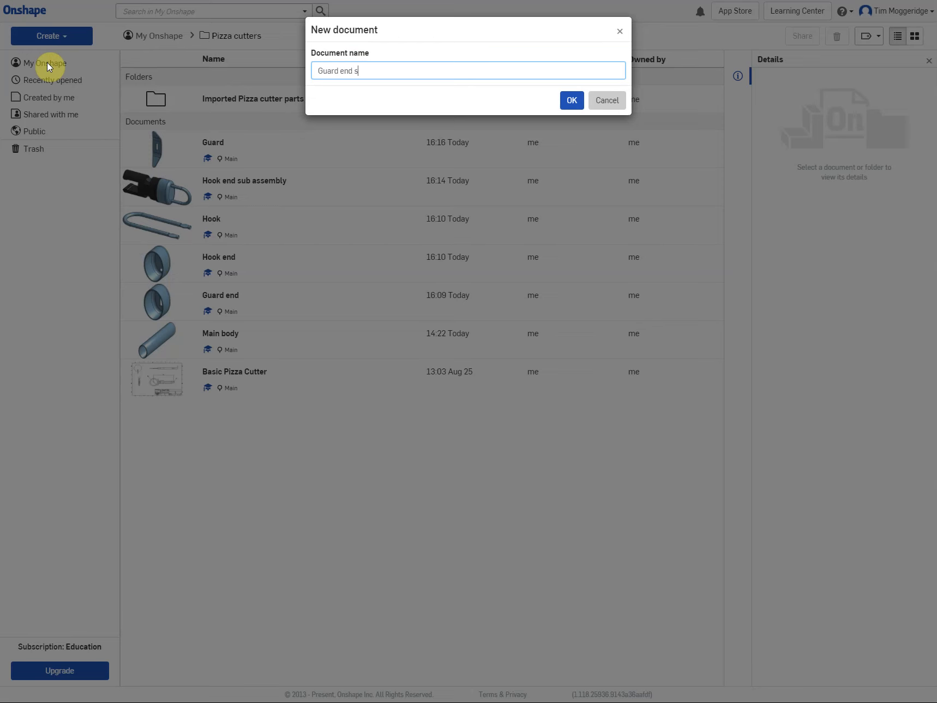
text(ub assemb)
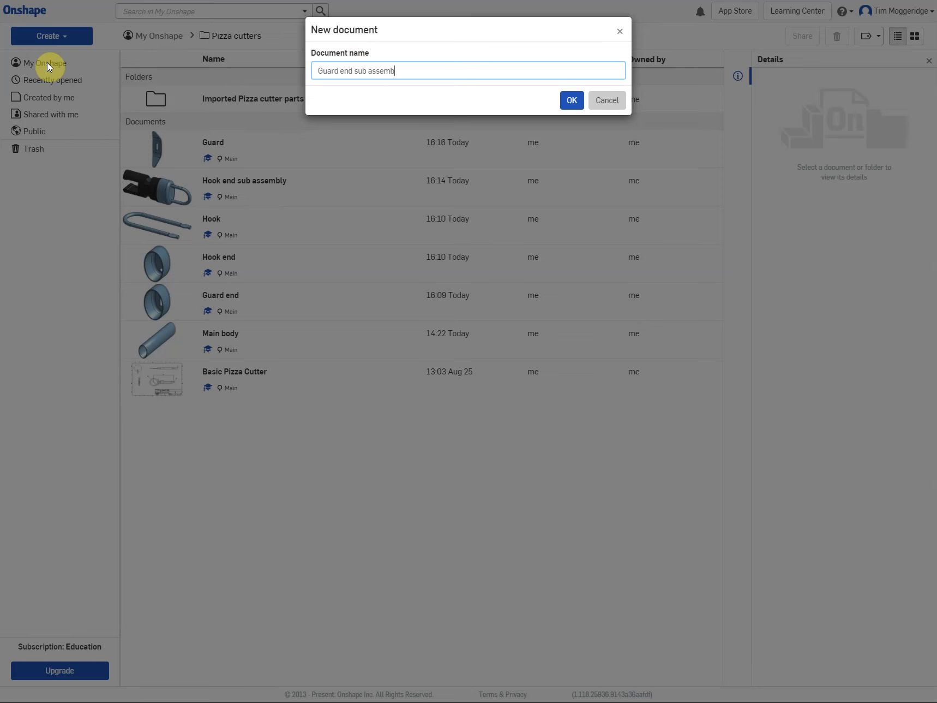
click(605, 100)
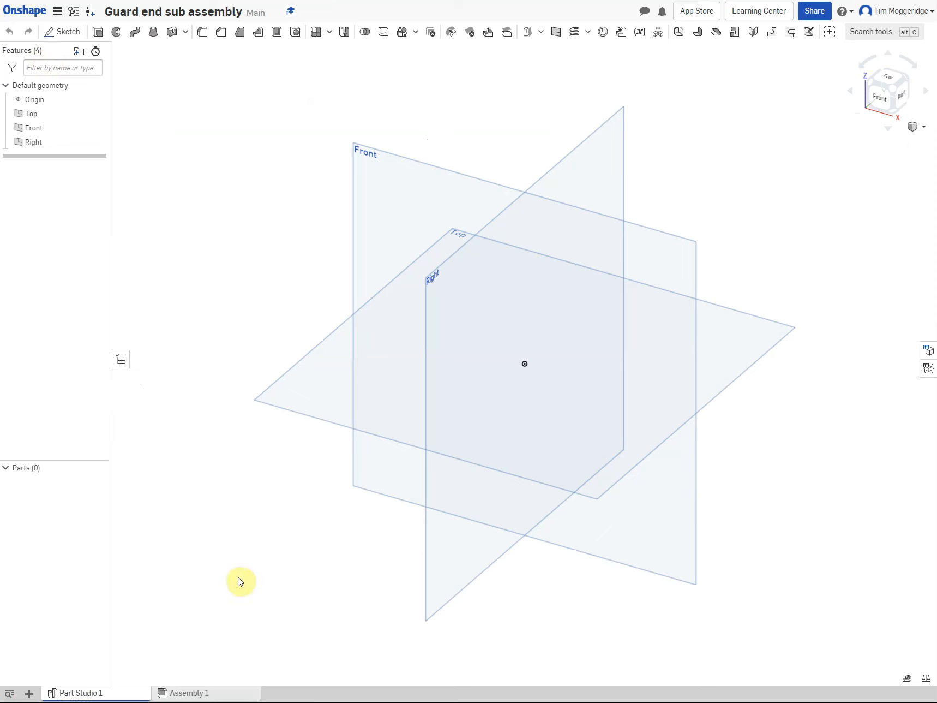
Insert Part 1 from the Guard document into Assembly 1.
click(190, 693)
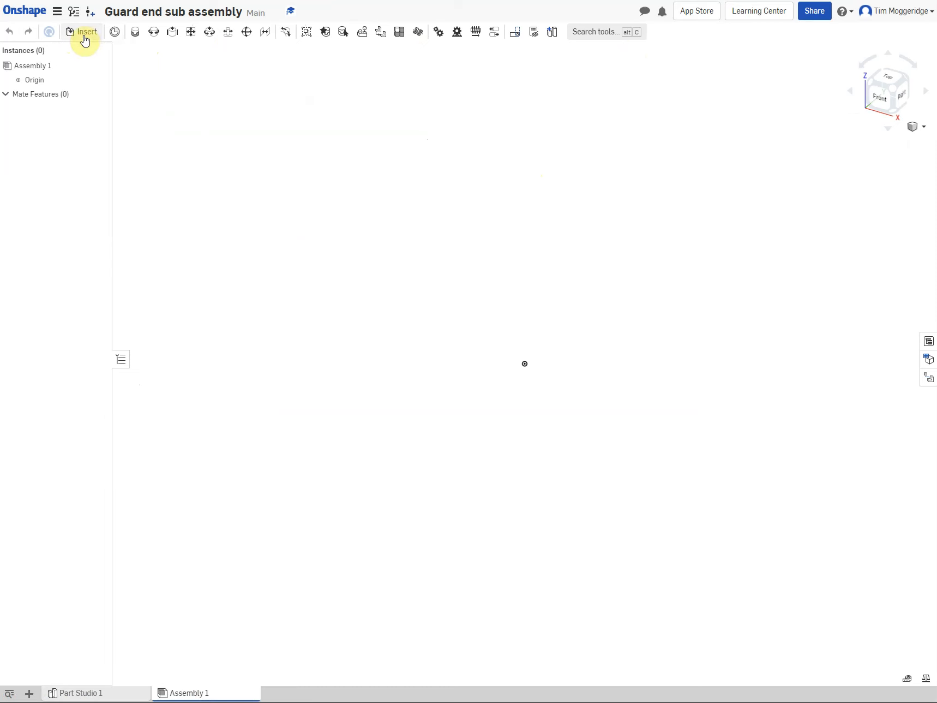
click(86, 32)
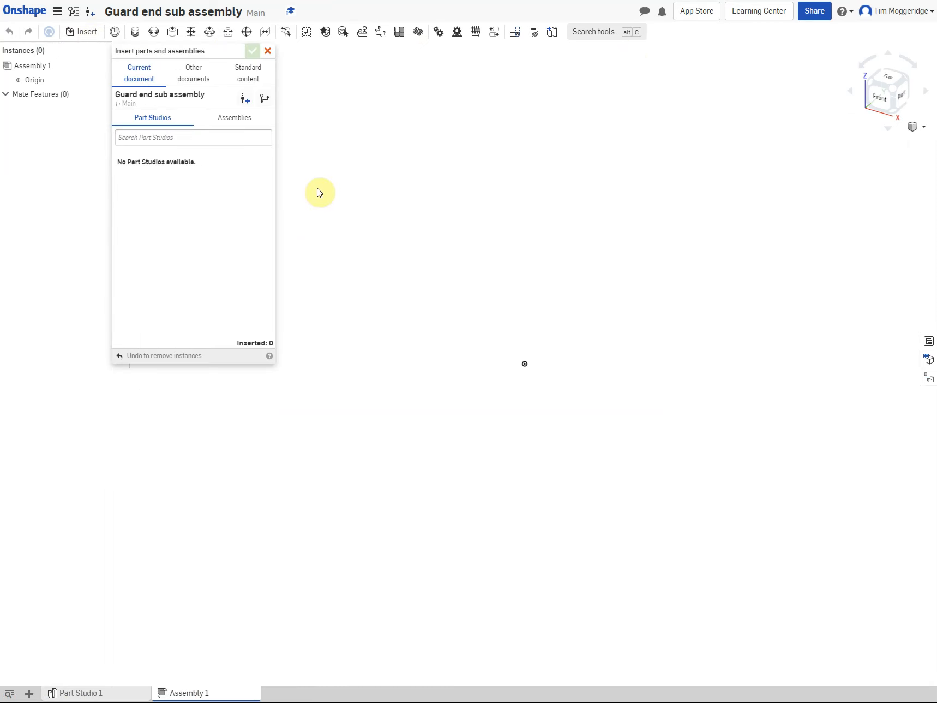
click(192, 73)
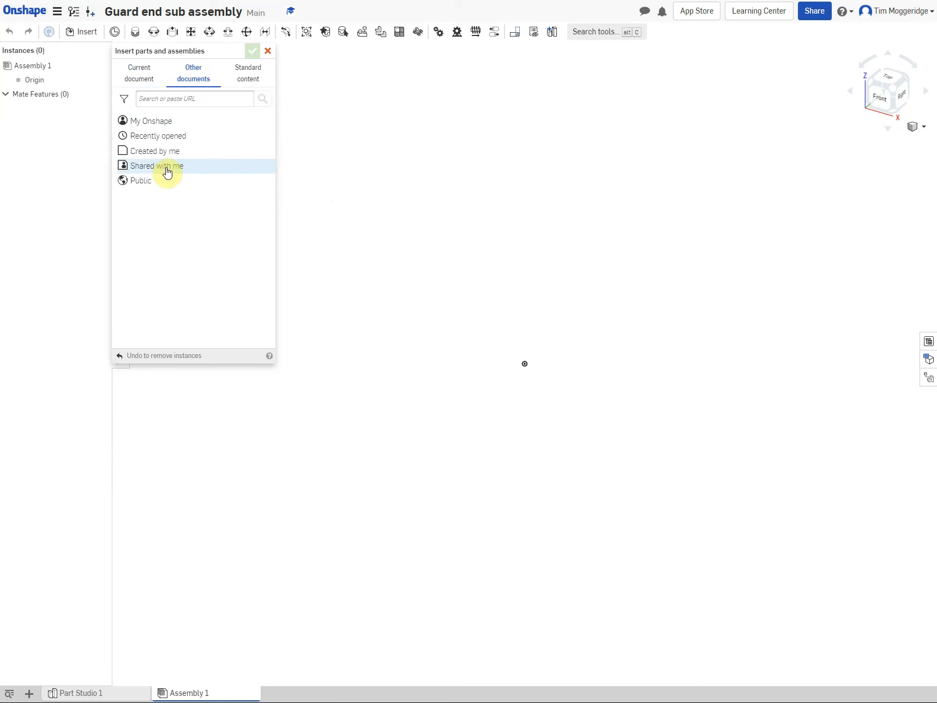
click(150, 120)
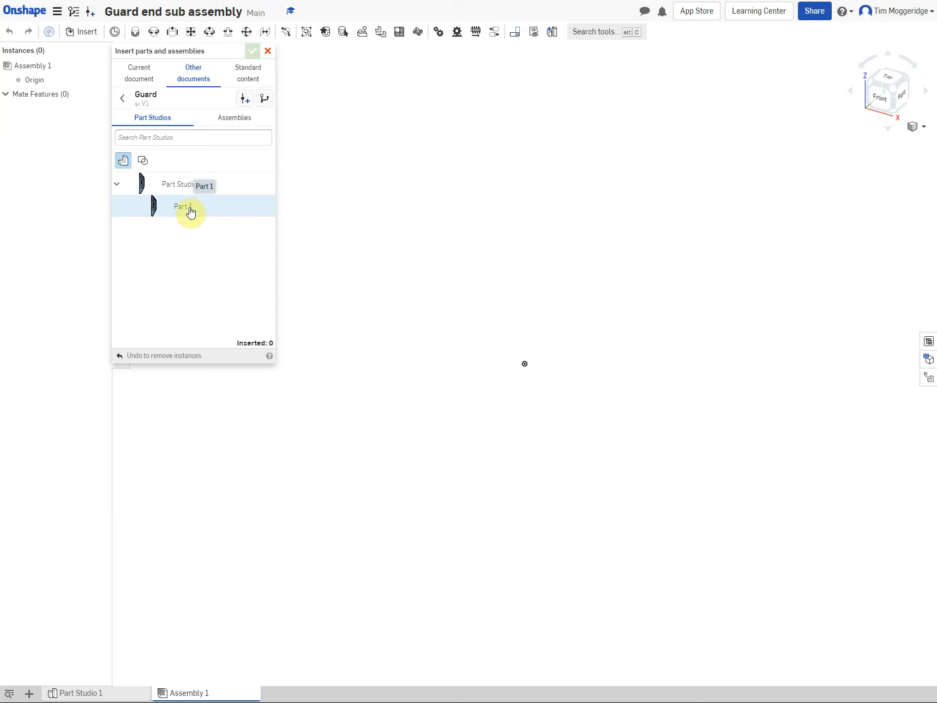
click(182, 206)
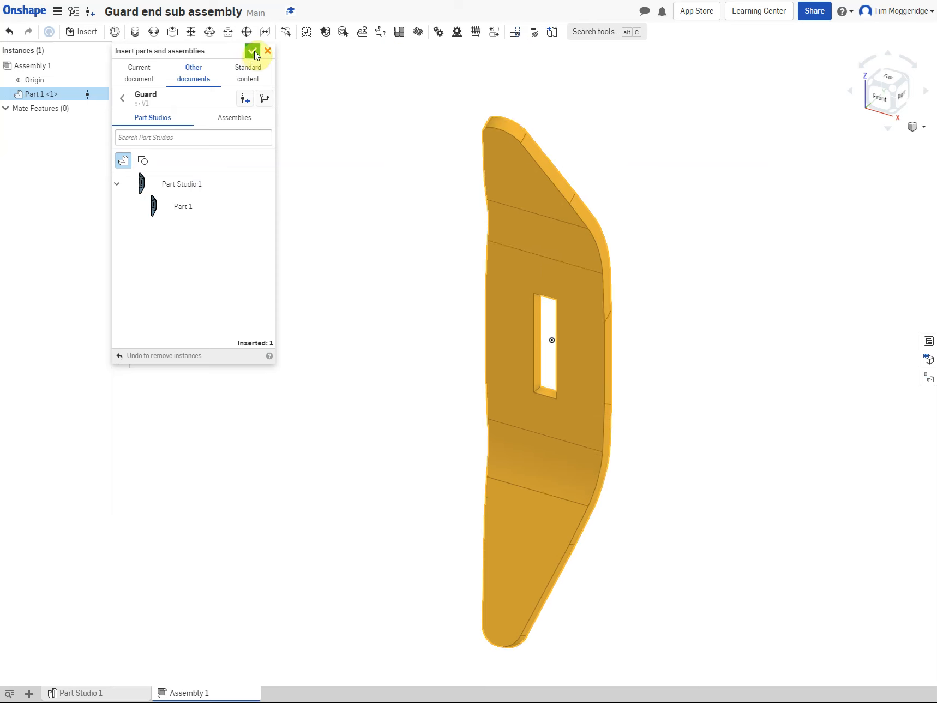
click(254, 51)
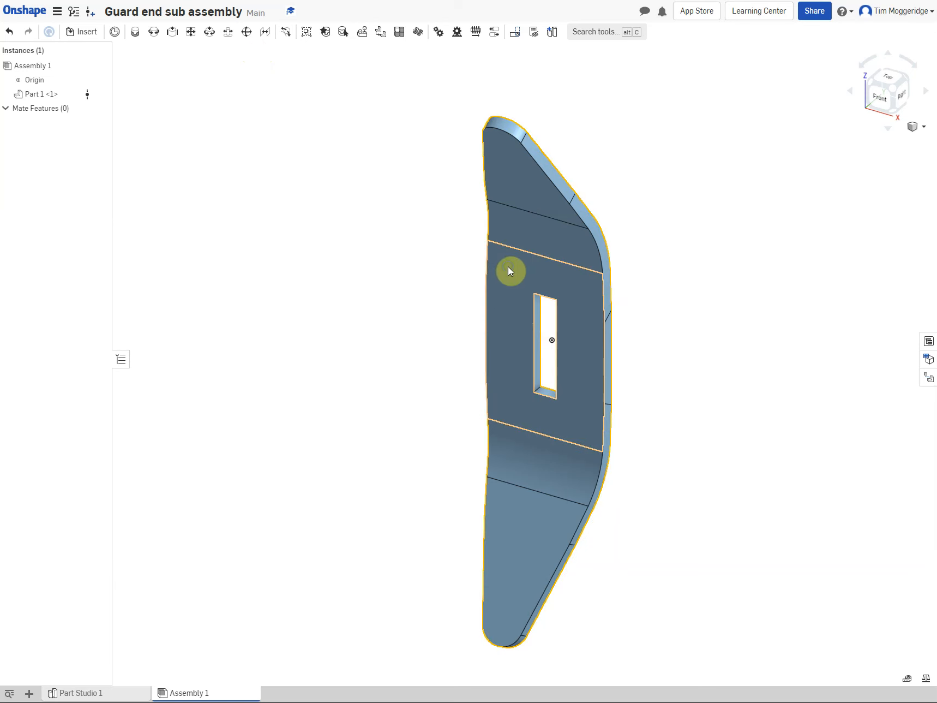
Fix the guard part in place via its context menu.
right_click(511, 270)
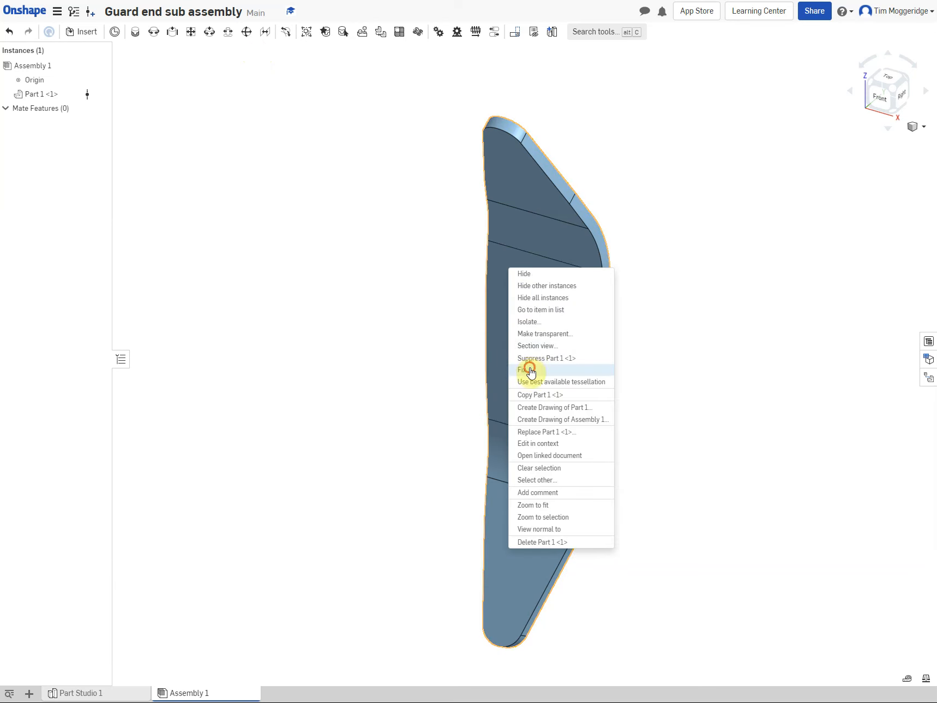
click(522, 369)
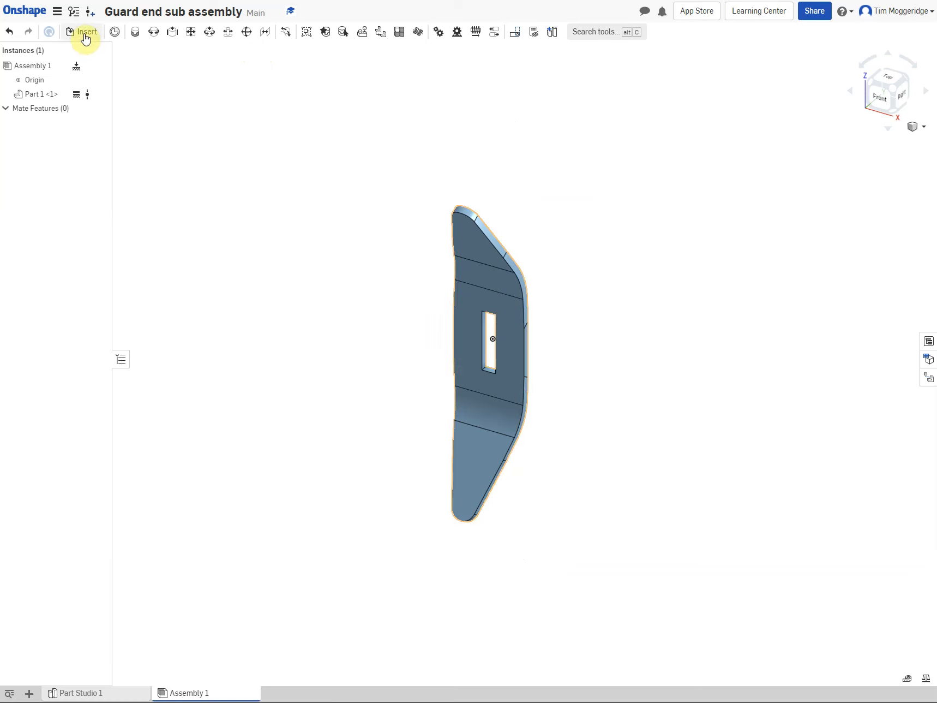
Insert the C2020 grip and Guard end parts beside the fixed guard.
click(87, 32)
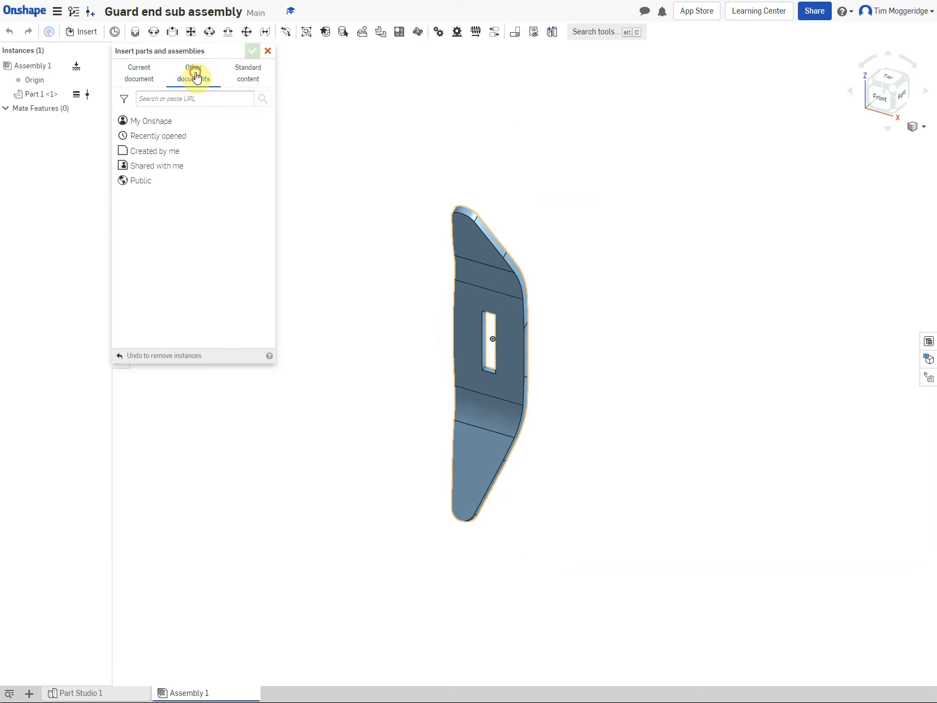
click(151, 120)
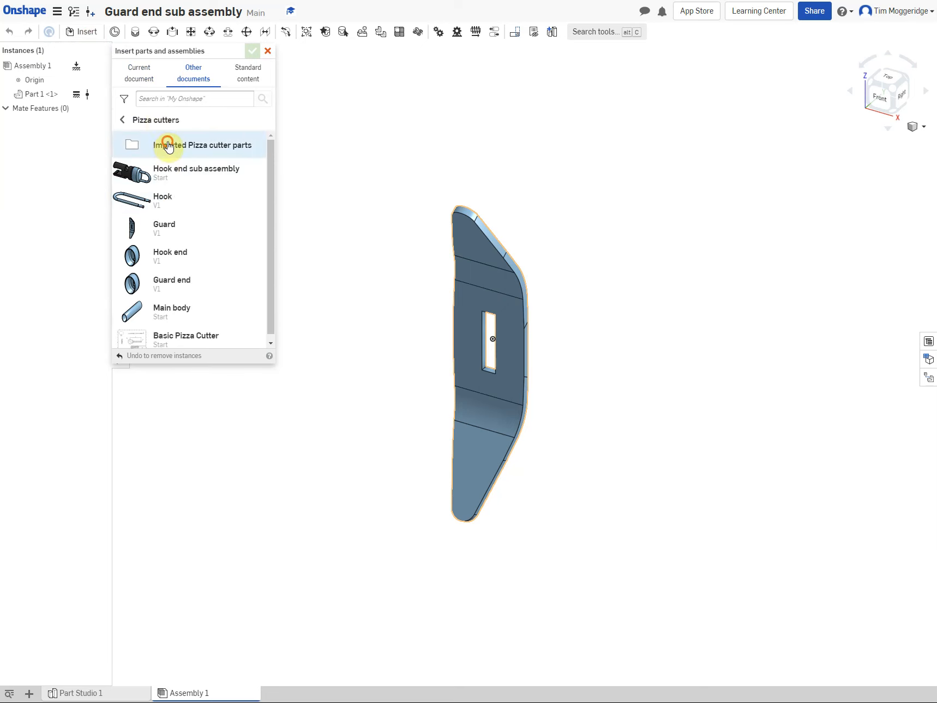
click(203, 145)
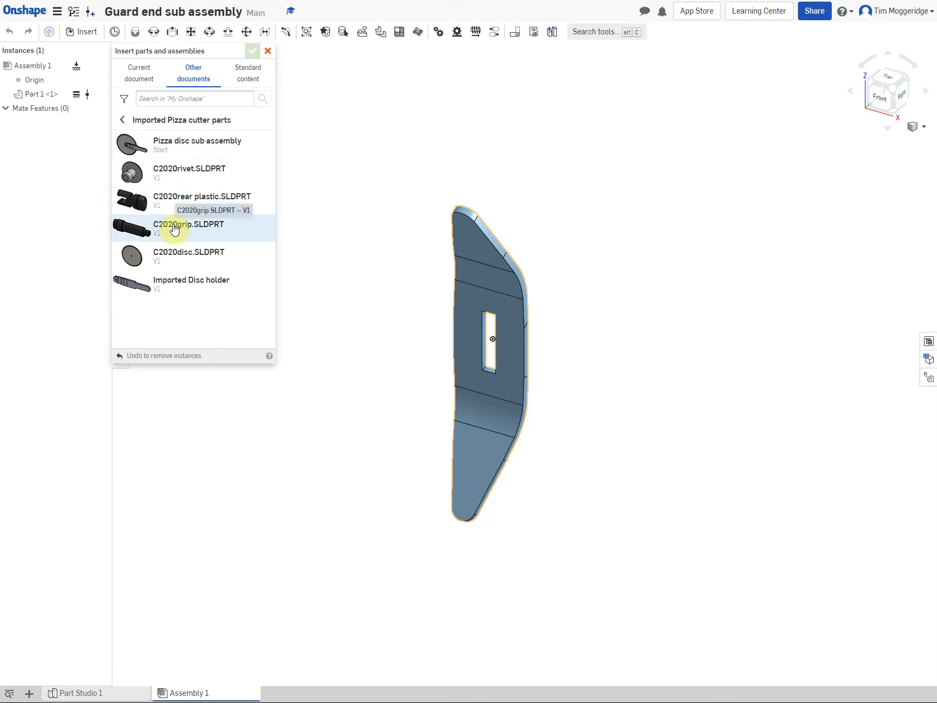
click(188, 224)
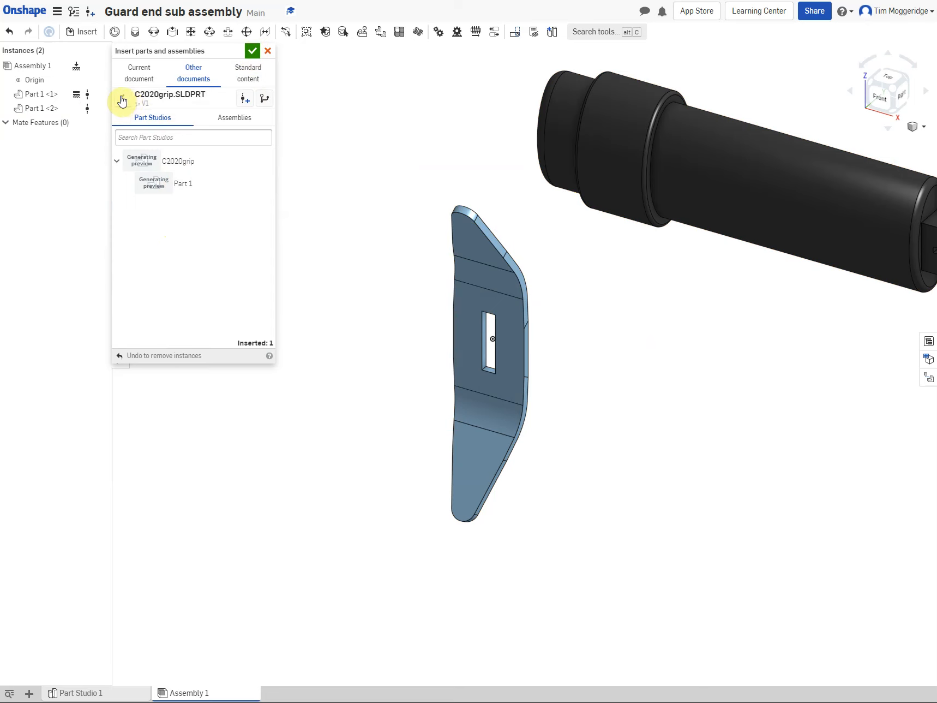
click(123, 98)
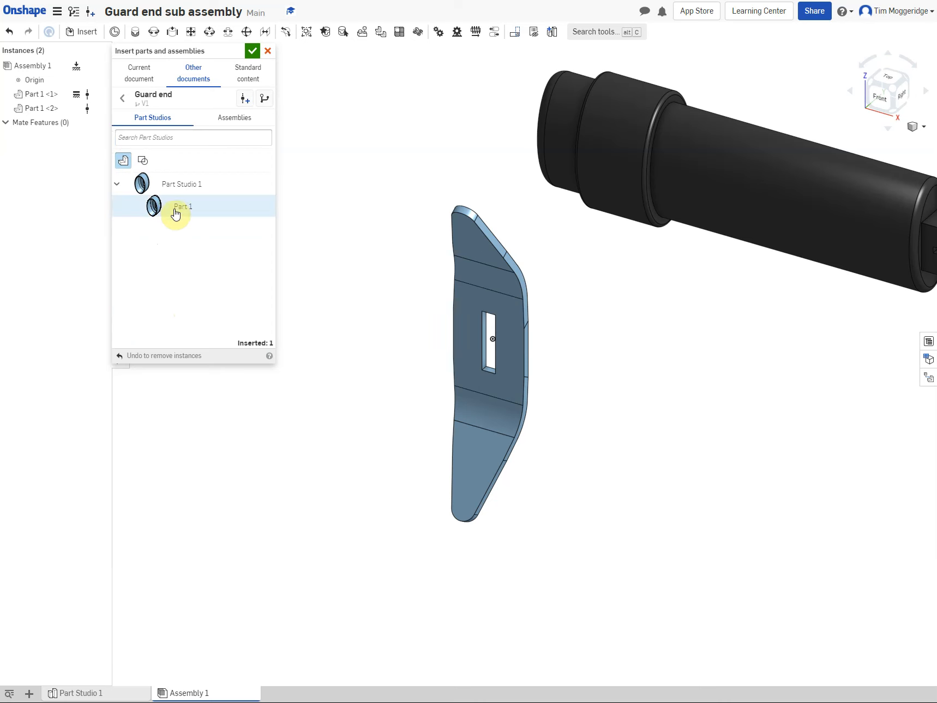
click(183, 206)
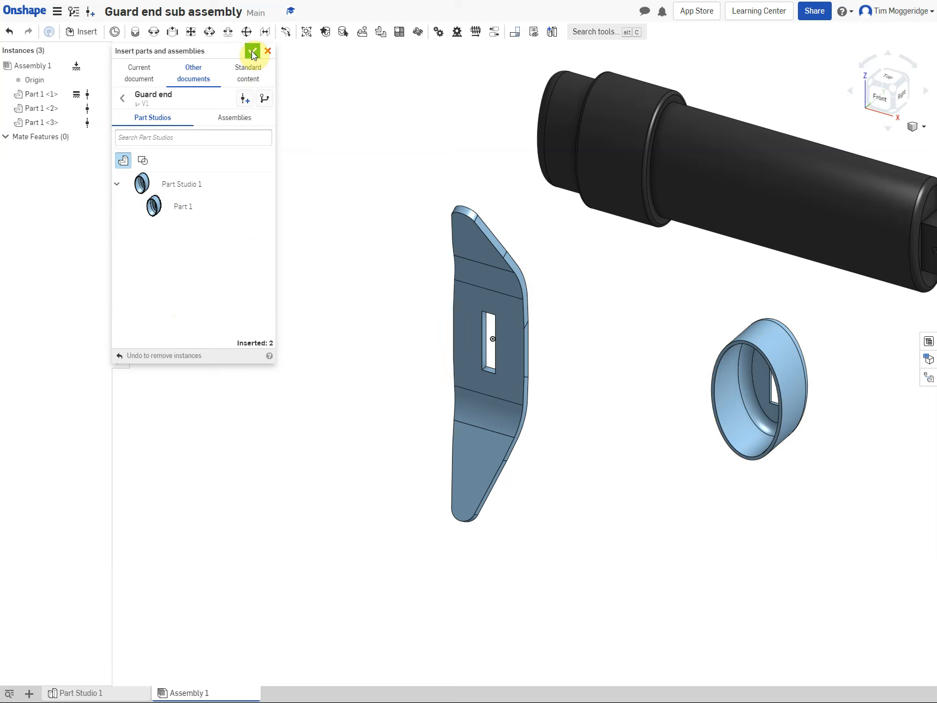
click(252, 51)
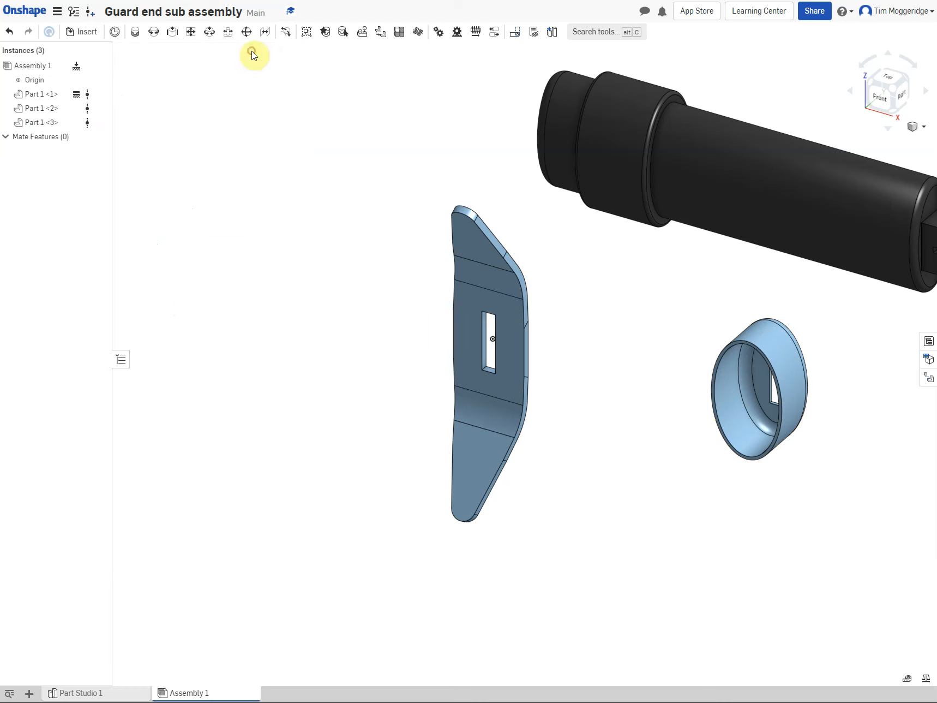
mouse_move(616, 408)
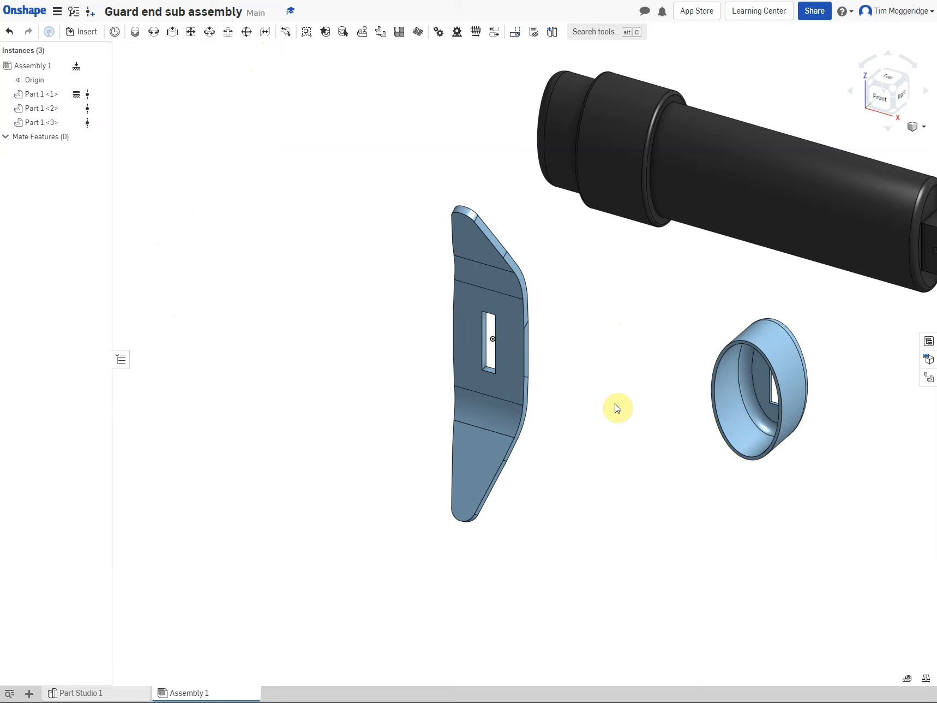
mouse_move(810, 498)
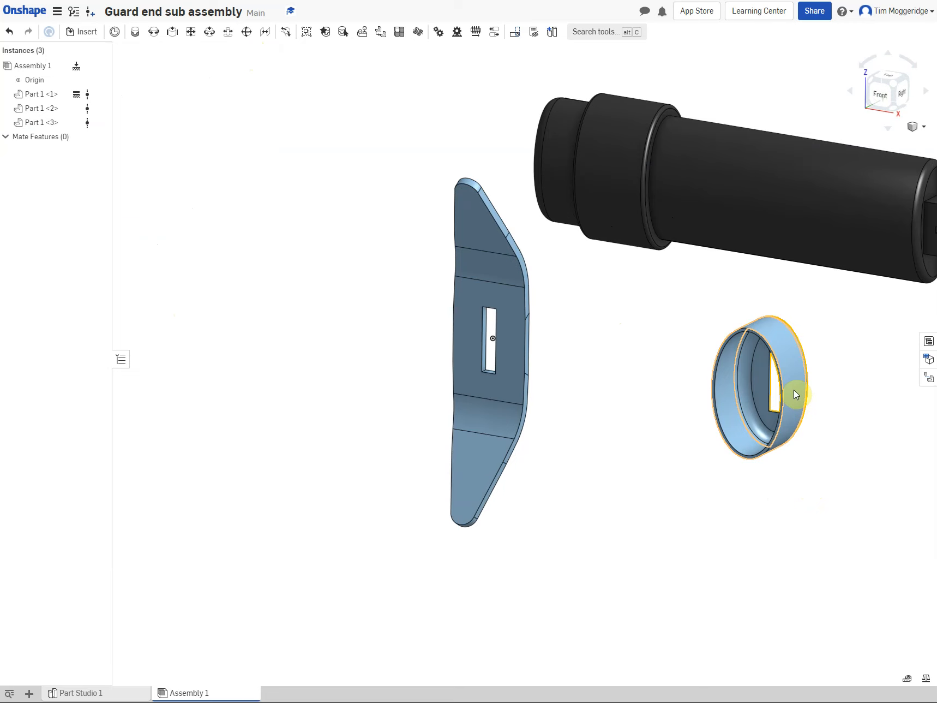
Rotate the guard end ring 180° with its triad, then select the black grip to reorient it.
click(771, 388)
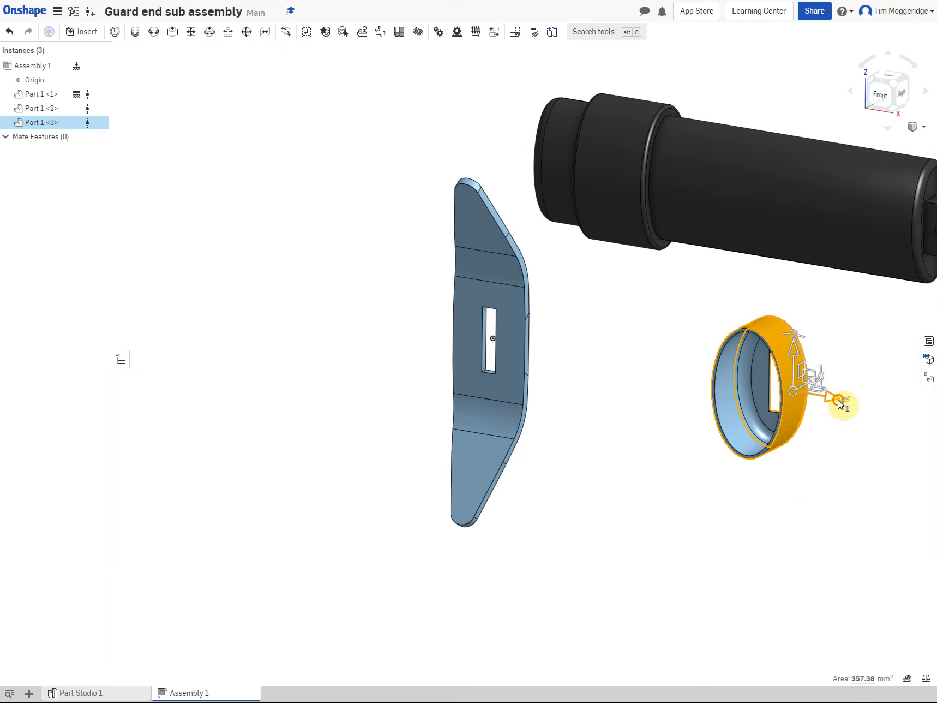
drag(840, 404, 723, 441)
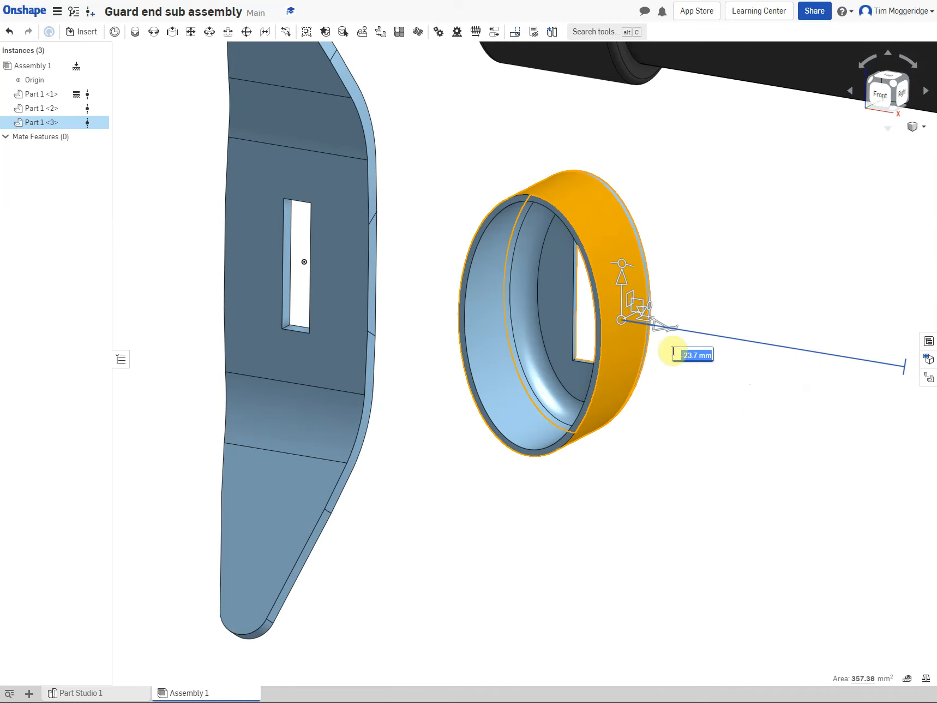
drag(686, 353, 710, 379)
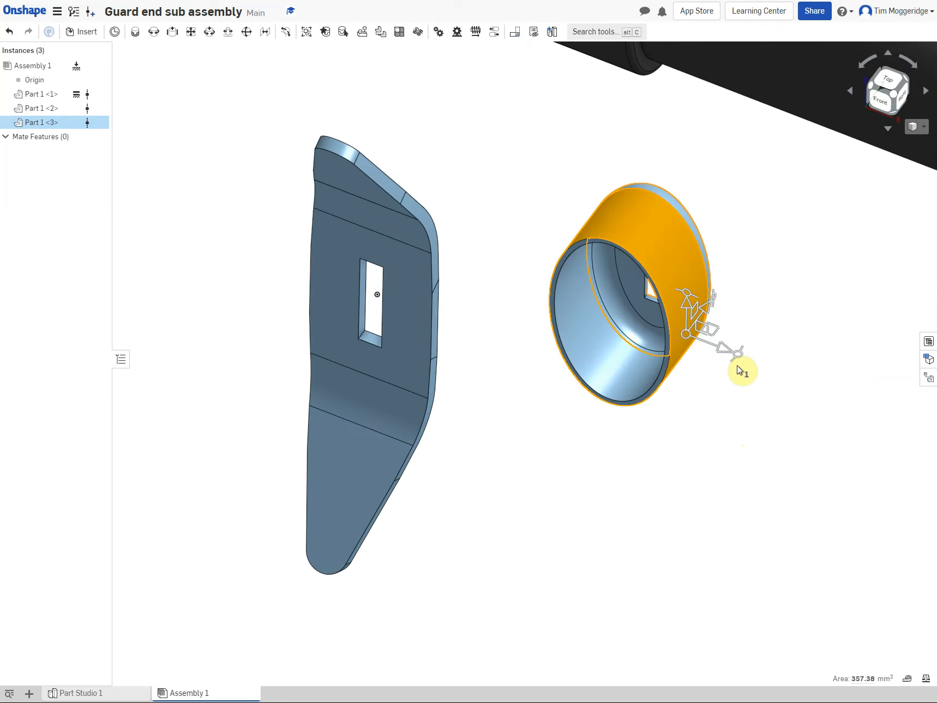
drag(741, 371, 590, 299)
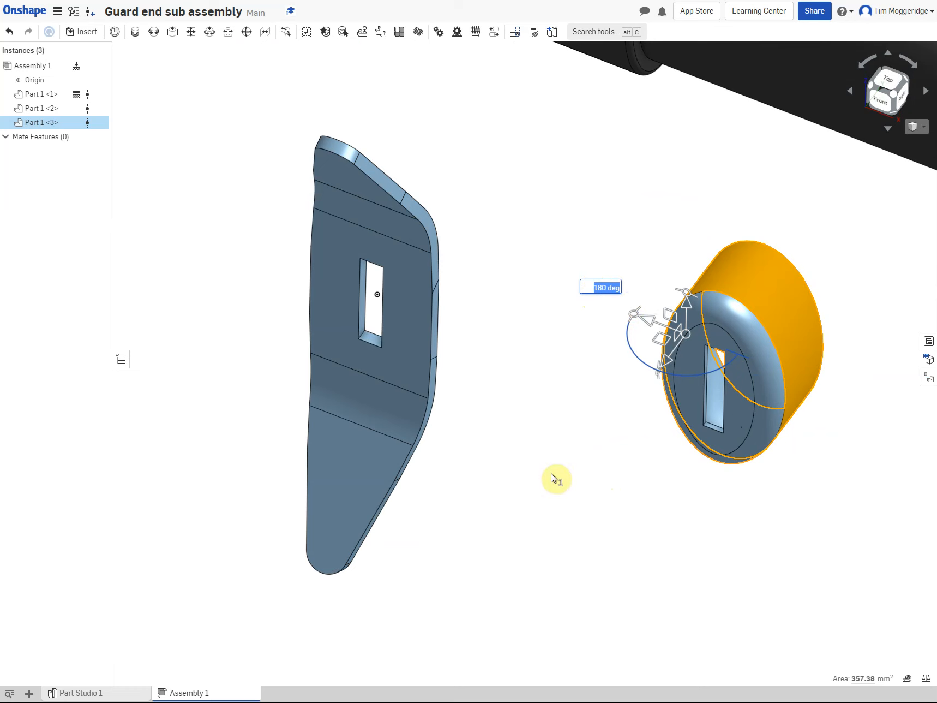
click(631, 550)
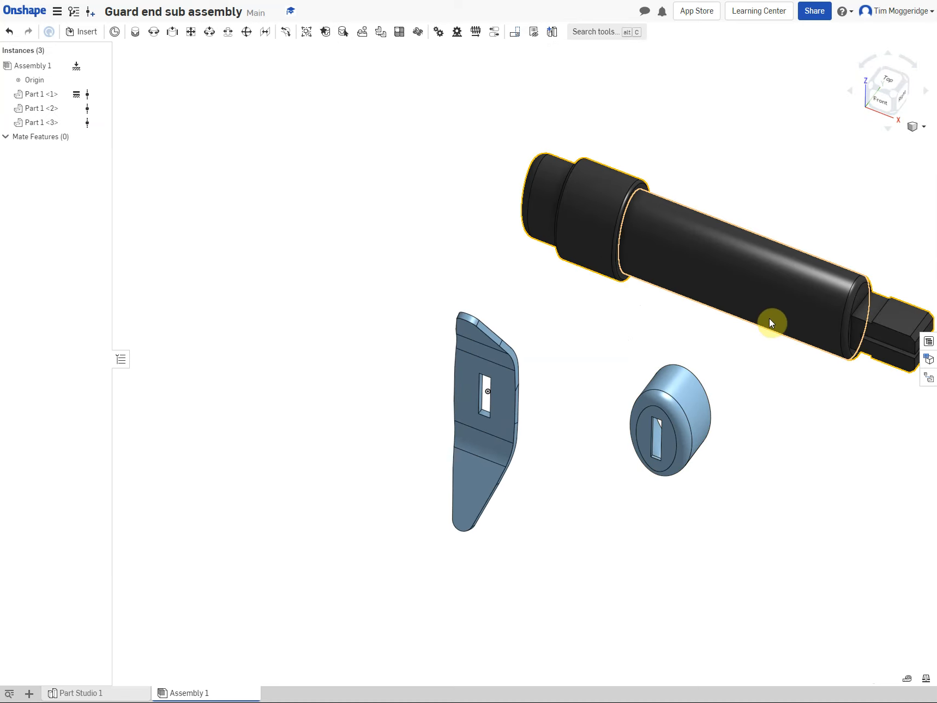
click(773, 315)
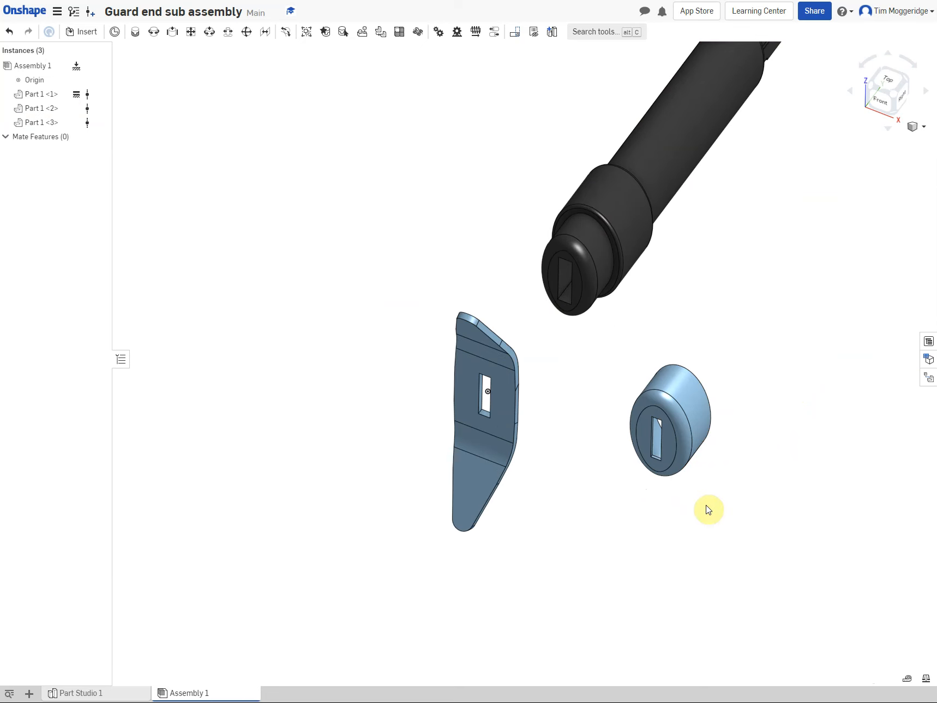
mouse_move(765, 458)
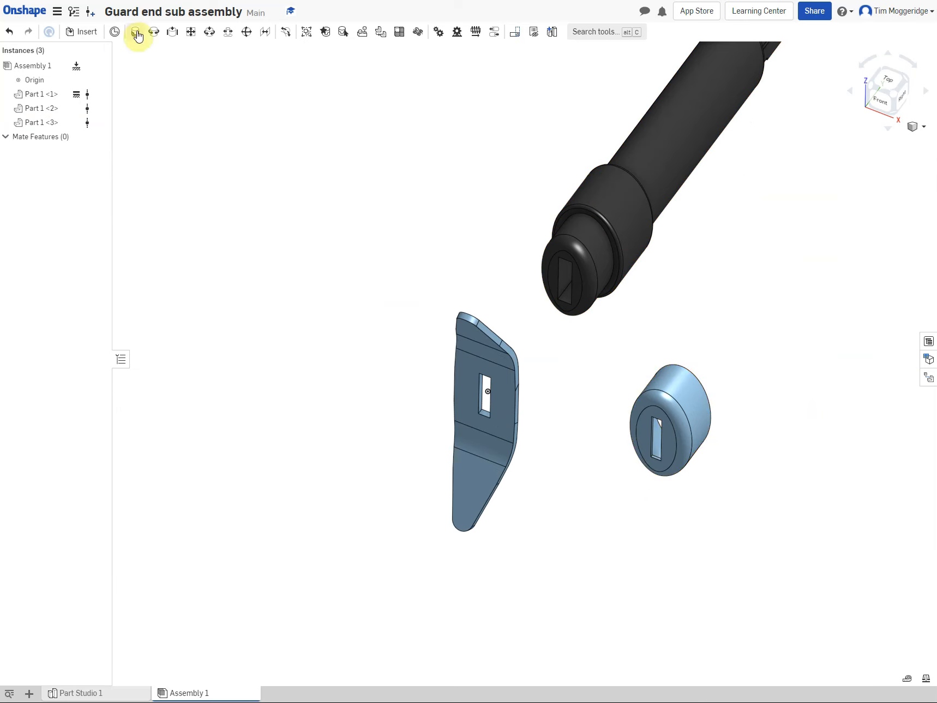
Create a Fastened mate joining the guard end slot connector to the guard slot connector.
click(136, 32)
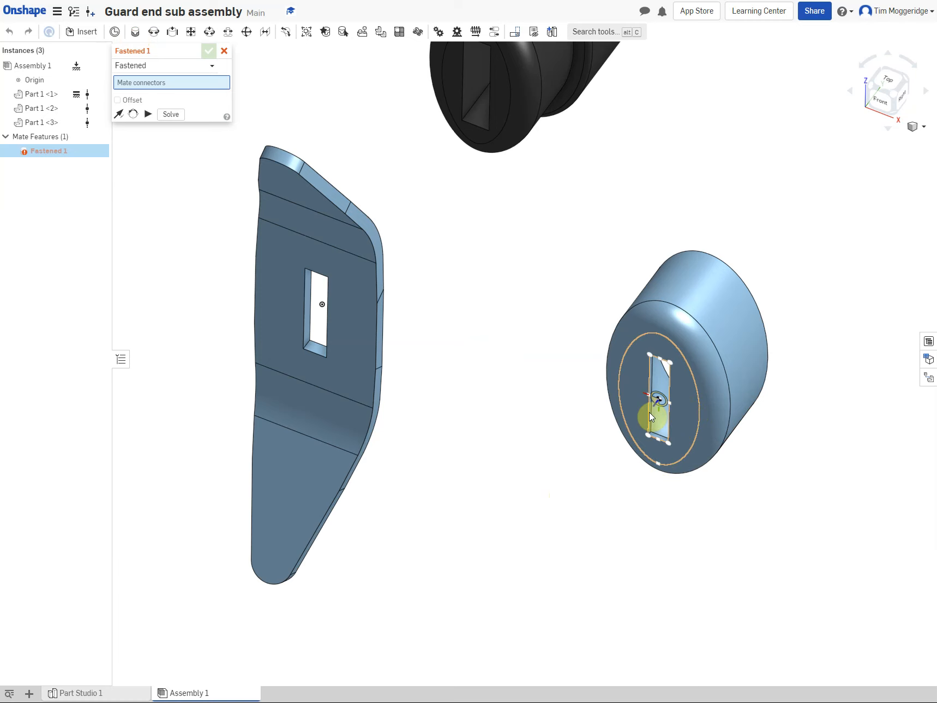
click(654, 401)
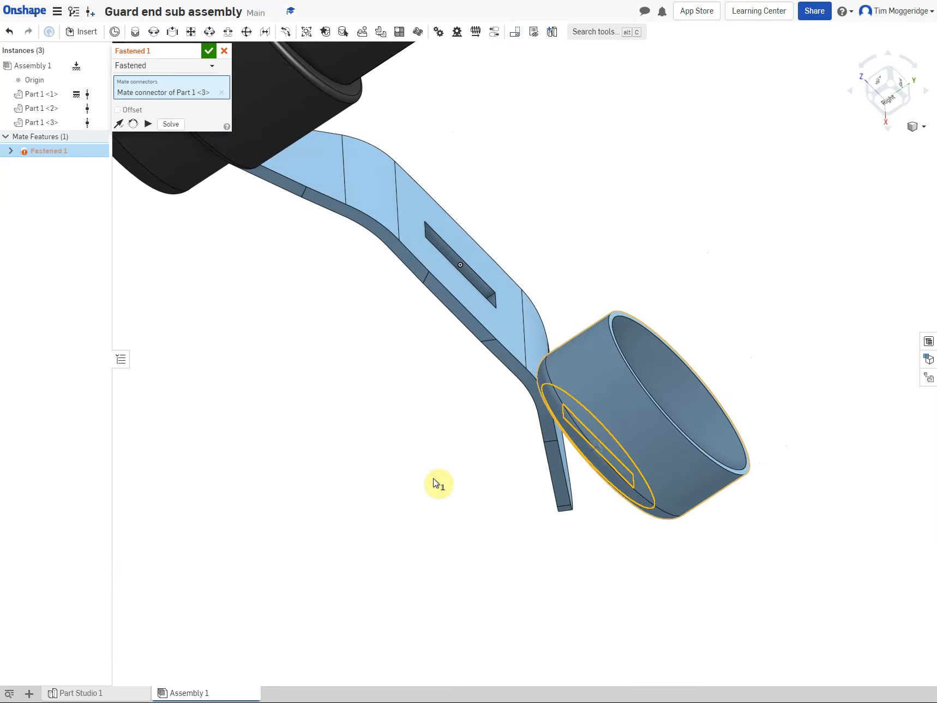
click(470, 286)
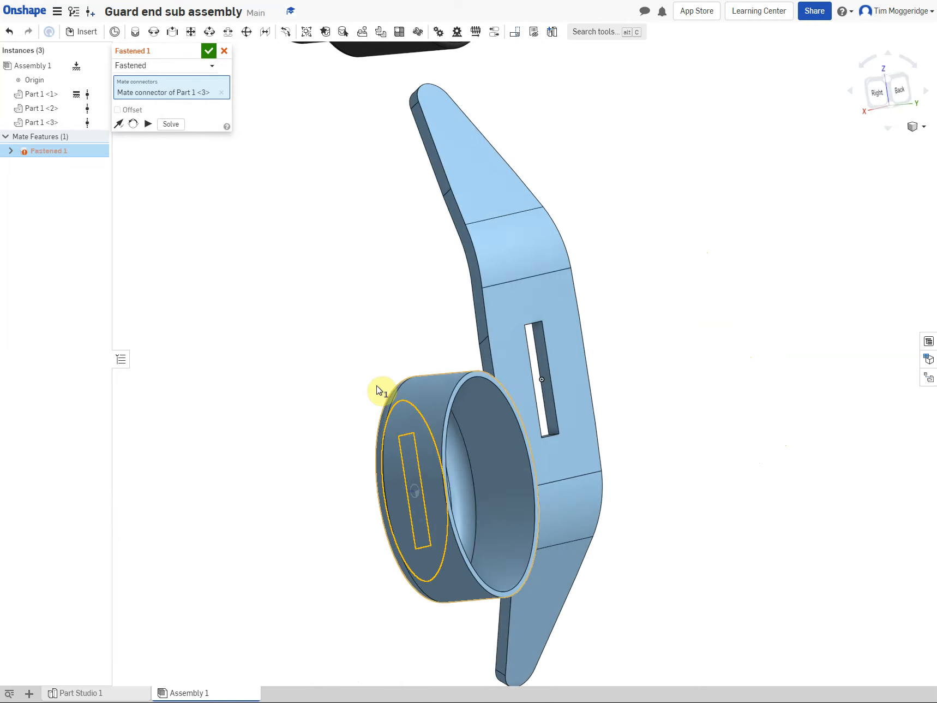
drag(383, 388, 553, 371)
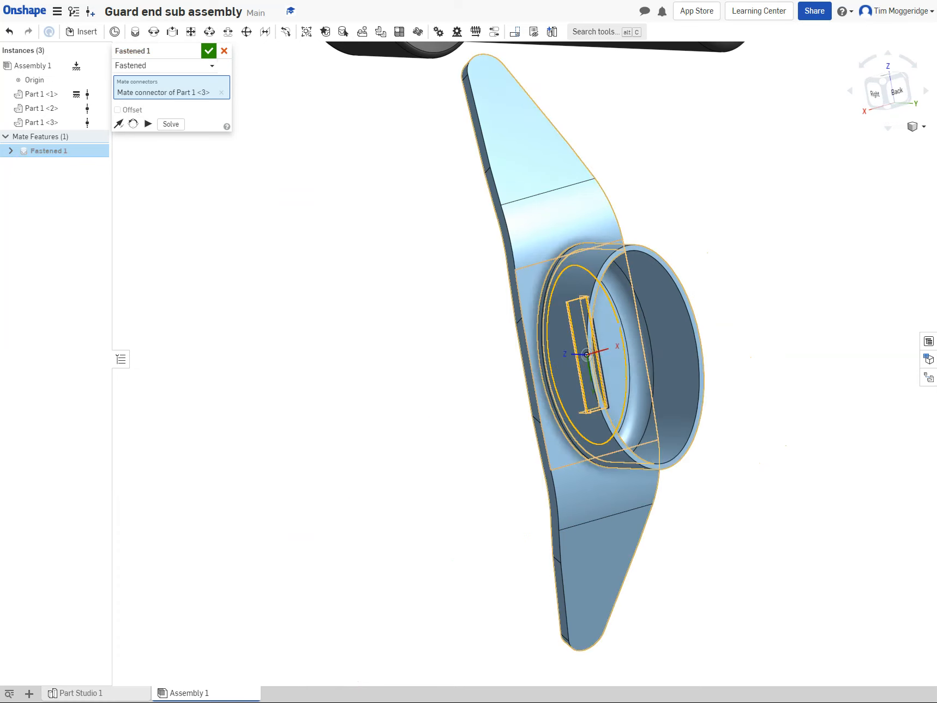
click(208, 51)
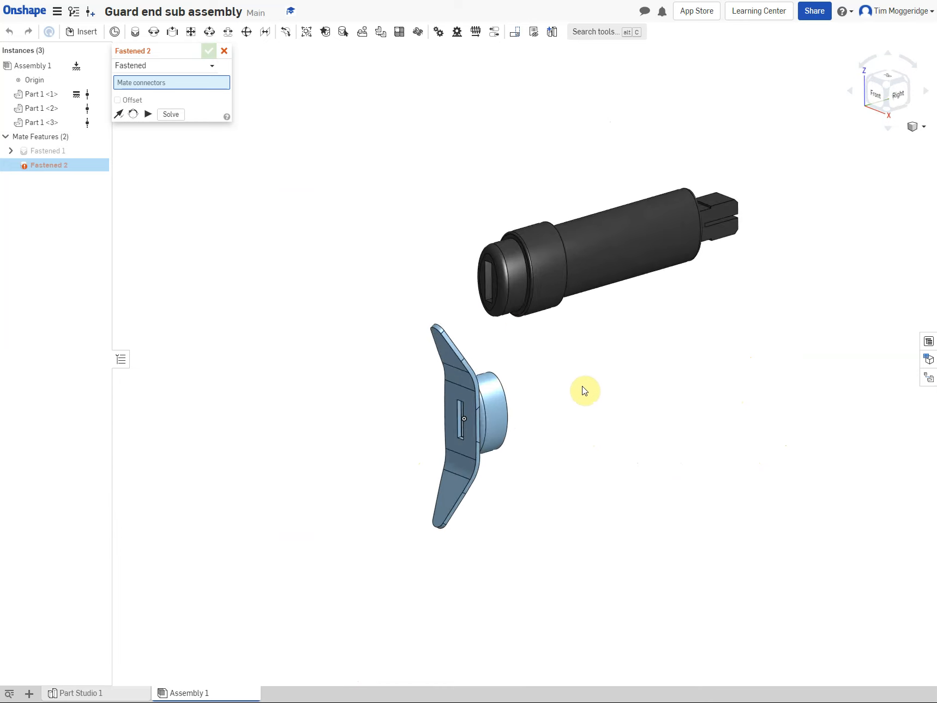
Create Fastened 2 between the grip shoulder and guard end rim connectors, discarding the empty third mate.
drag(585, 390, 494, 279)
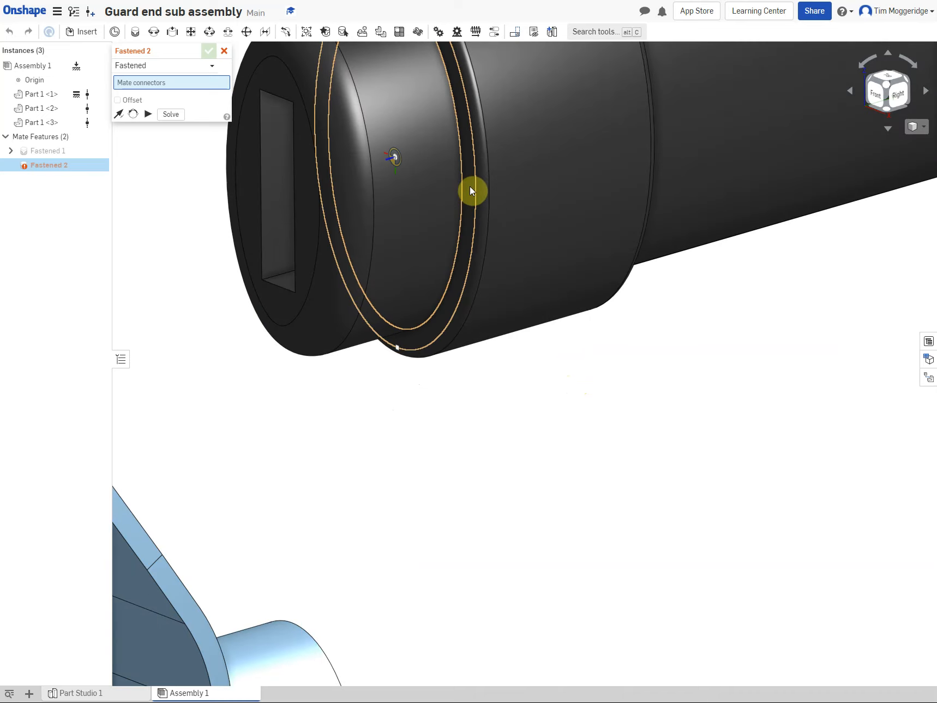
click(473, 191)
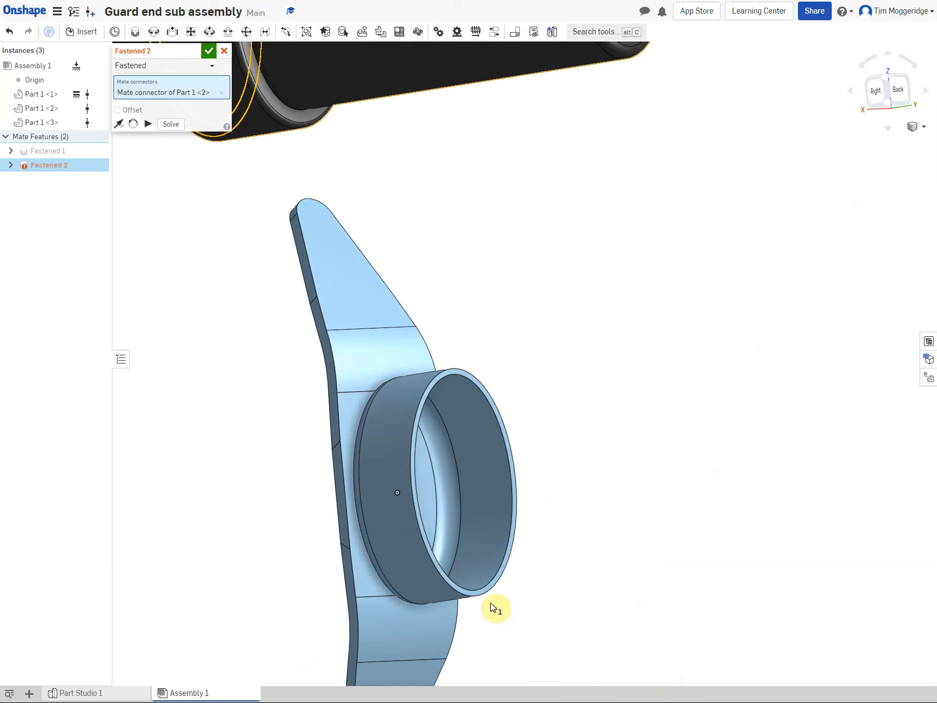
click(486, 591)
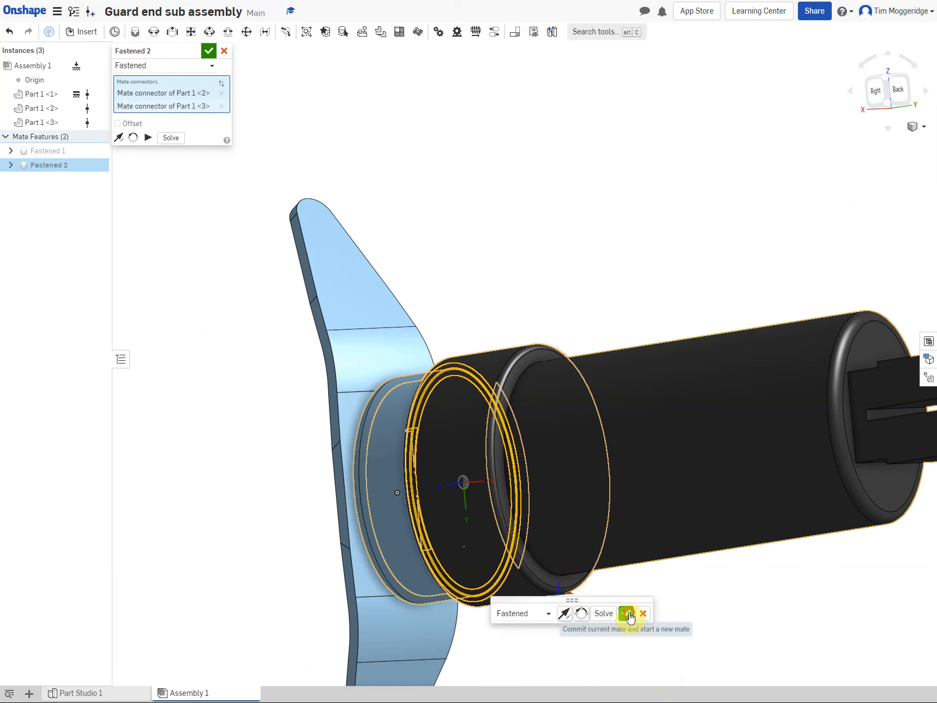
click(628, 613)
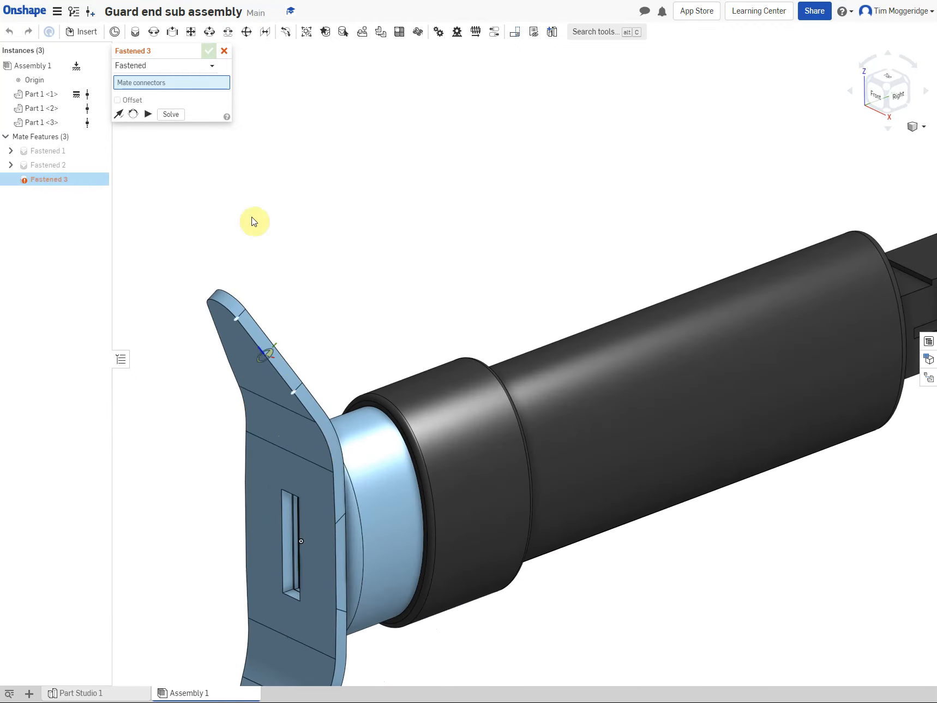
click(208, 50)
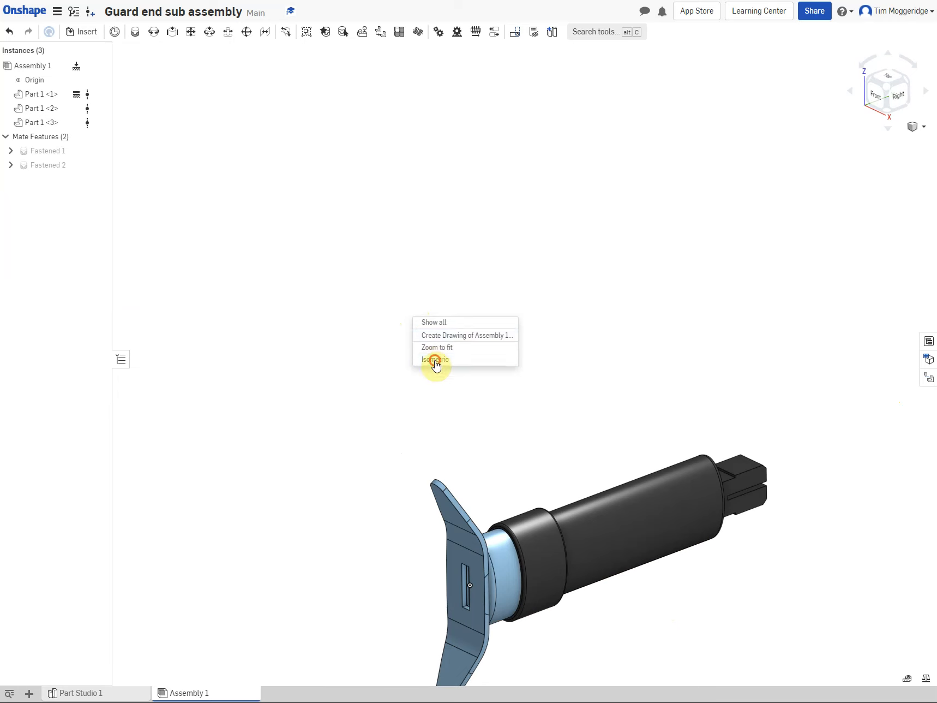
Switch the assembly to an isometric view.
click(435, 359)
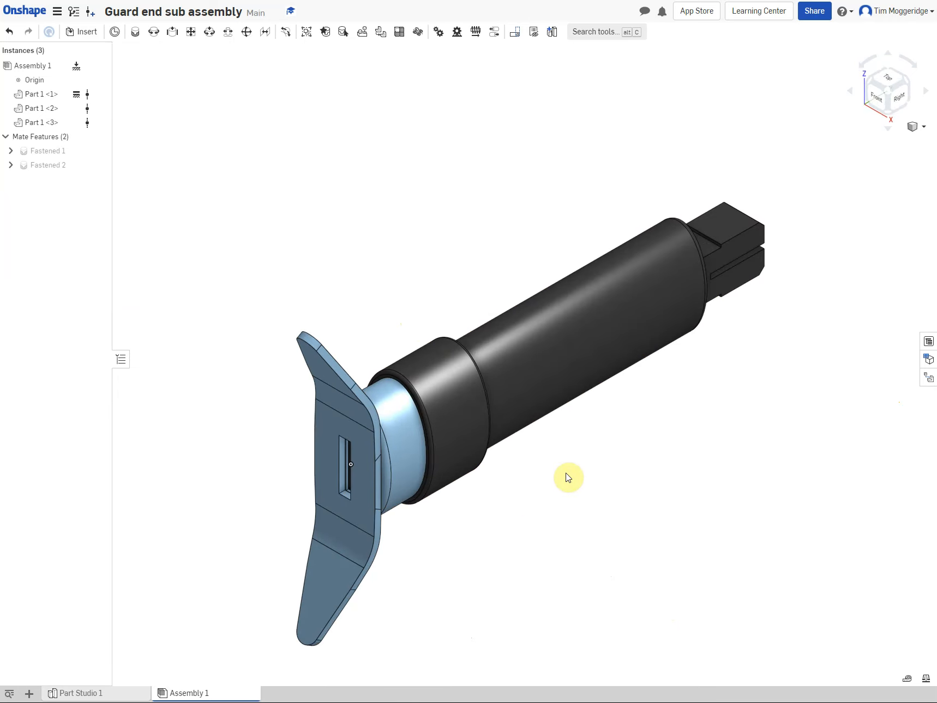
mouse_move(638, 572)
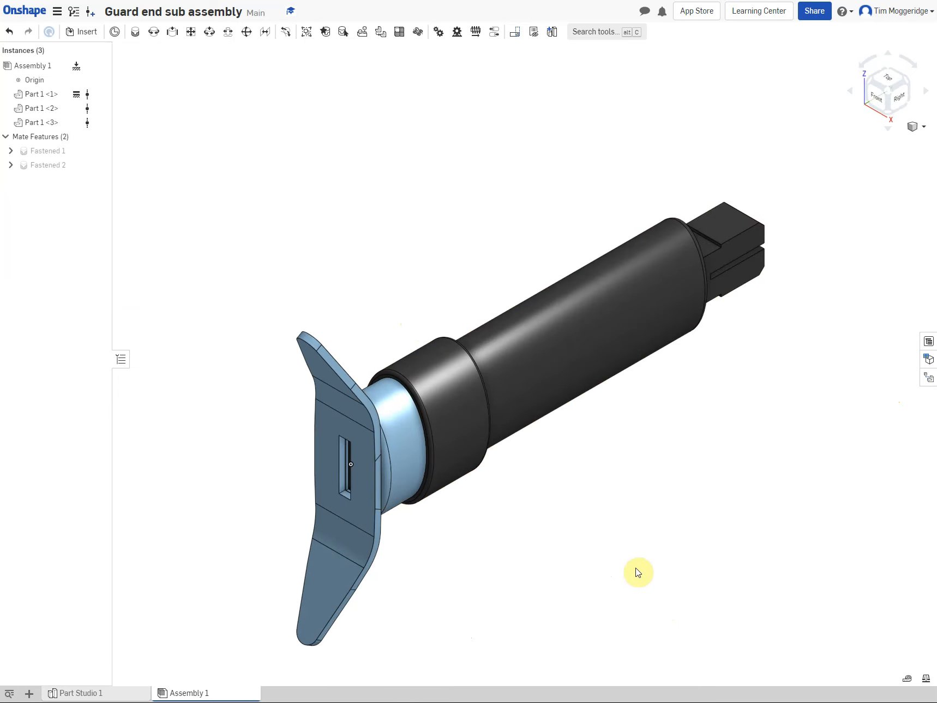